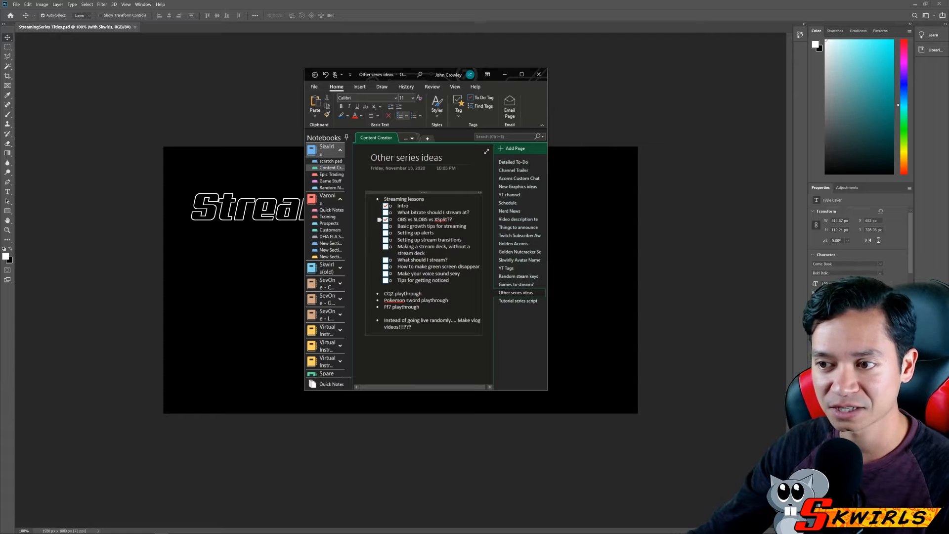
Review OneNote's streaming lessons checklist, then minimize OneNote to reveal the title card
click(386, 219)
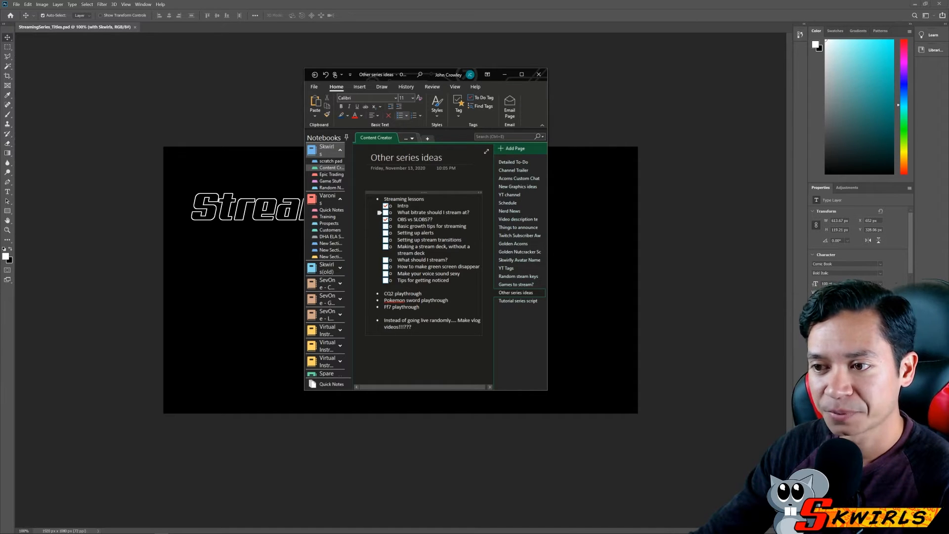
click(386, 219)
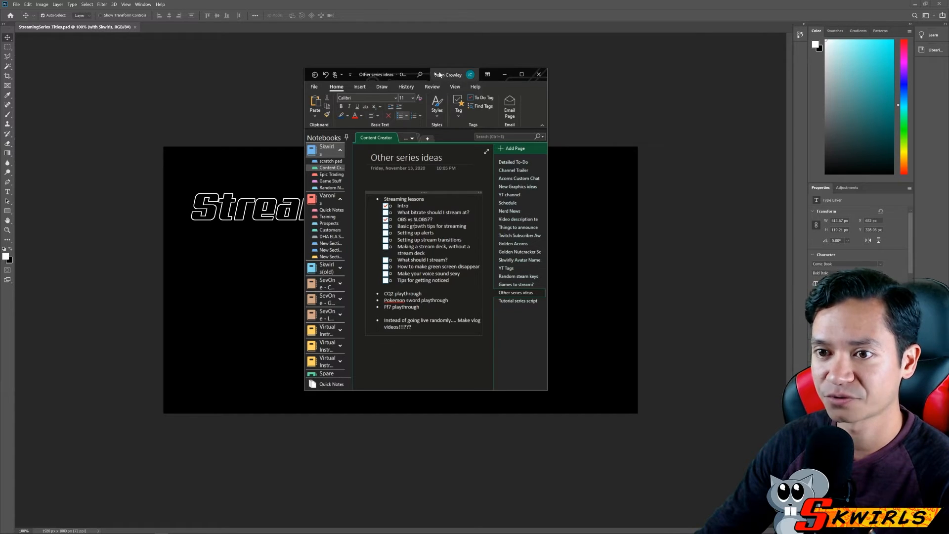
click(539, 74)
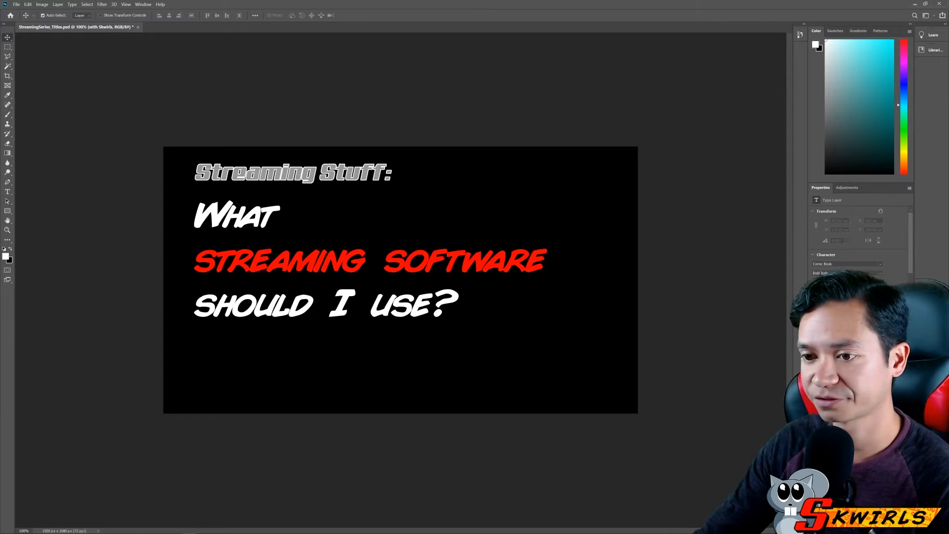
mouse_move(266, 152)
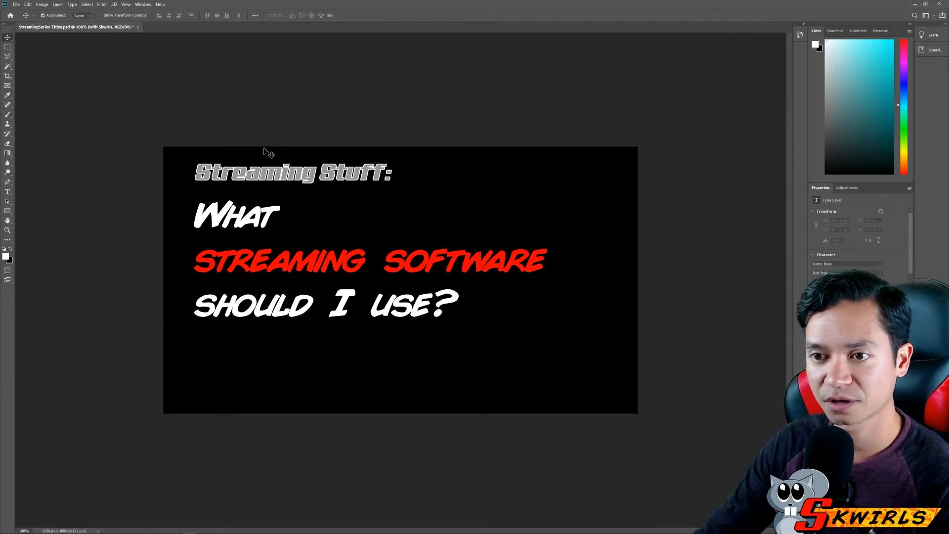
mouse_move(181, 189)
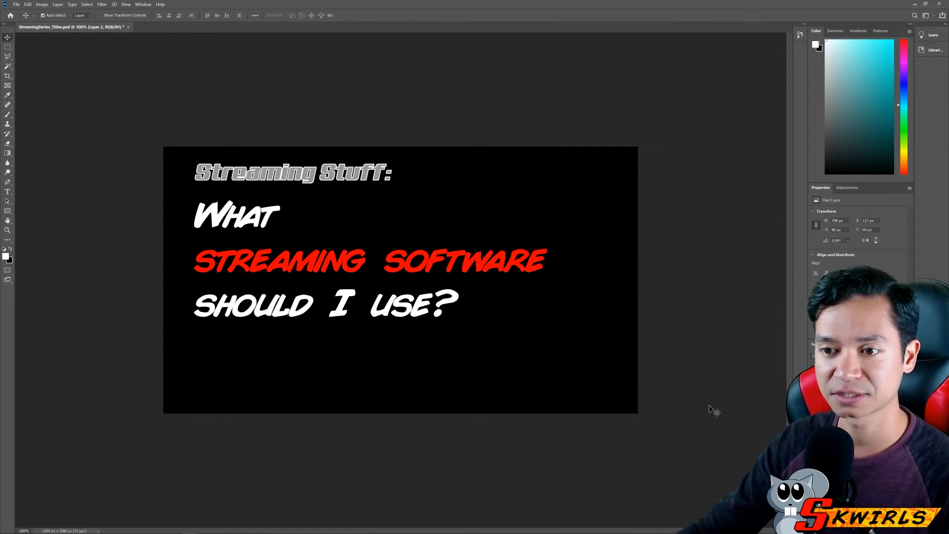
mouse_move(338, 266)
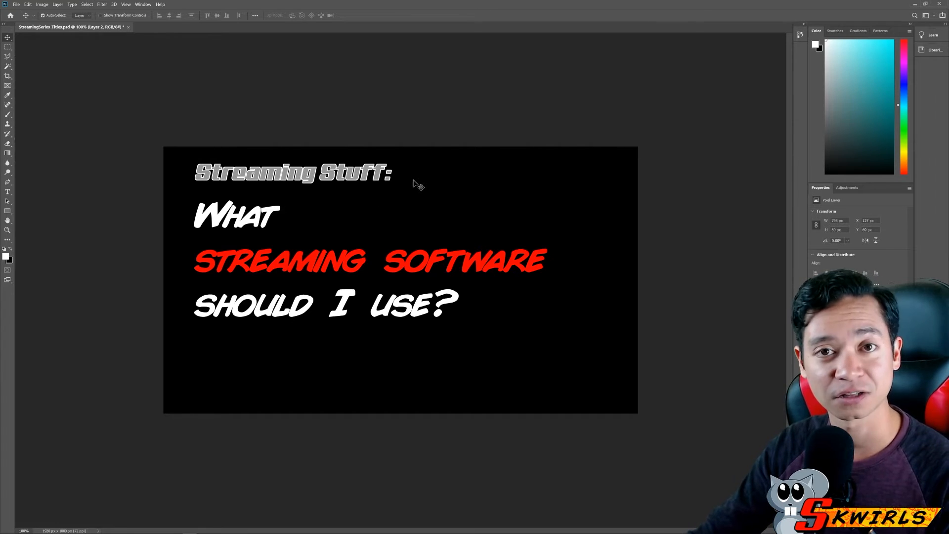
mouse_move(413, 193)
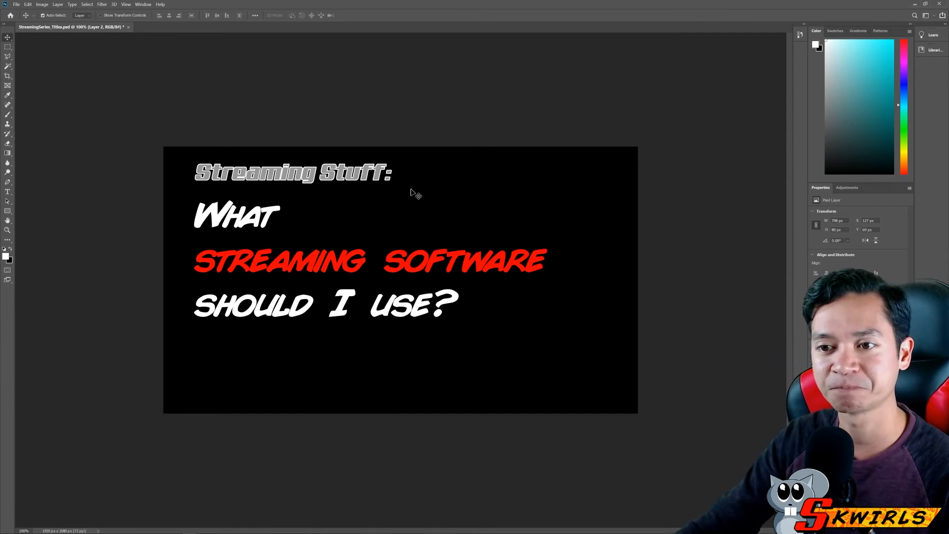
mouse_move(450, 186)
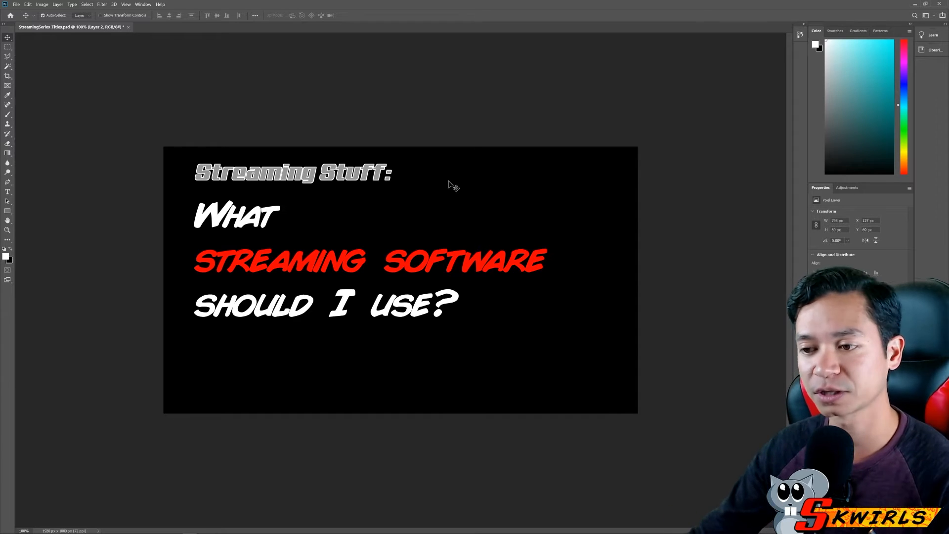
mouse_move(543, 336)
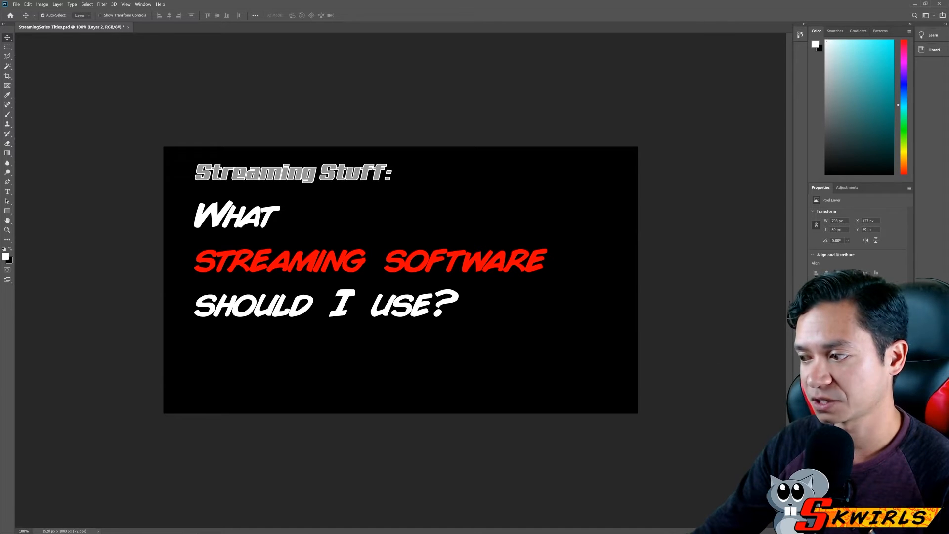
mouse_move(382, 197)
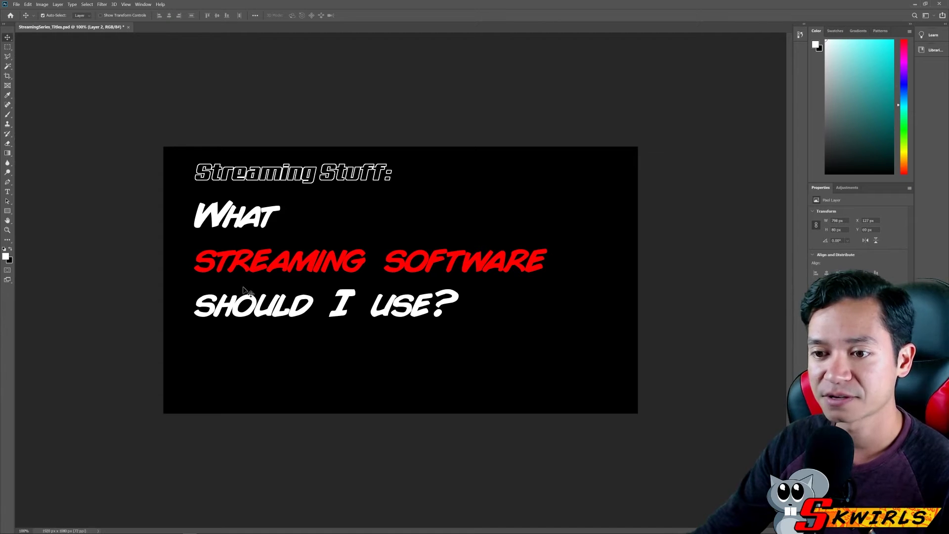
mouse_move(377, 239)
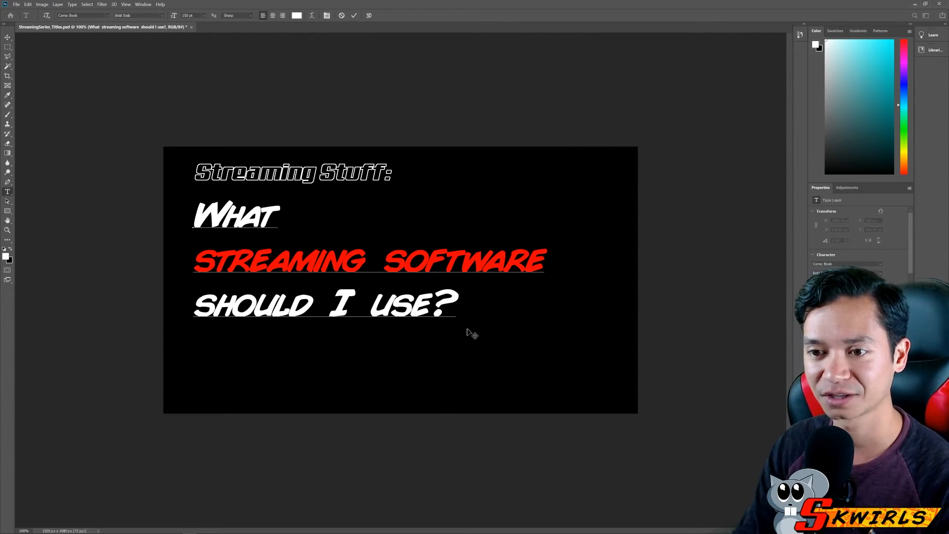
Replace 'streaming software' with BITRATE, fix the typo, and commit the question text
drag(194, 261, 442, 261)
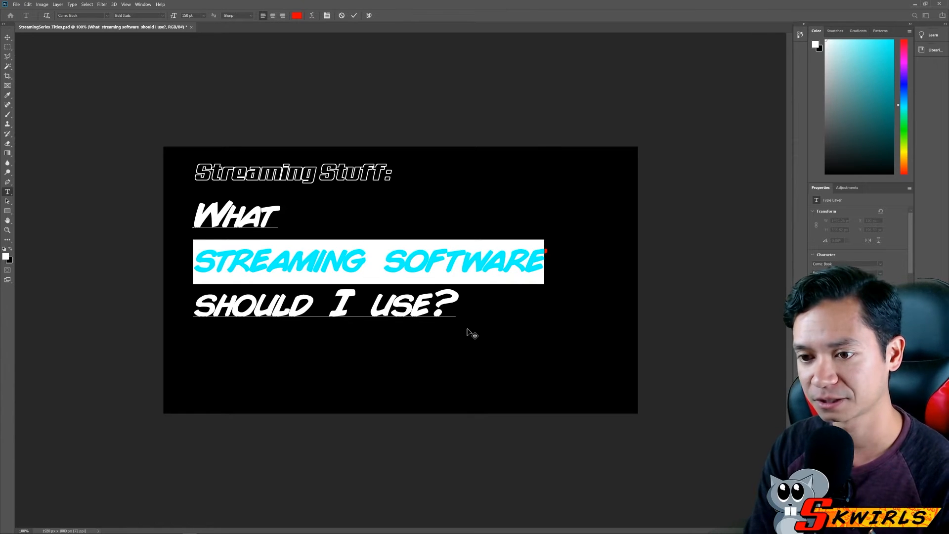
text(BIRTRAT)
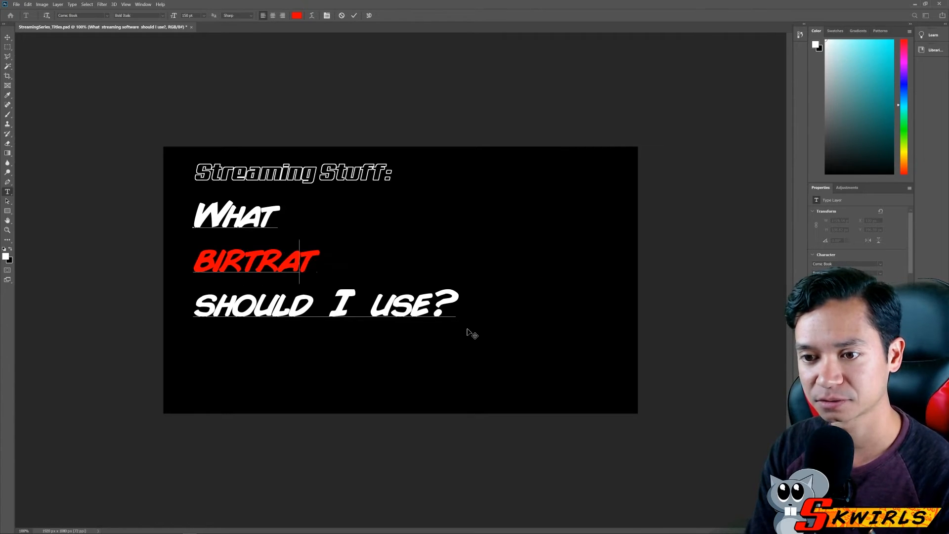
key(Backspace)
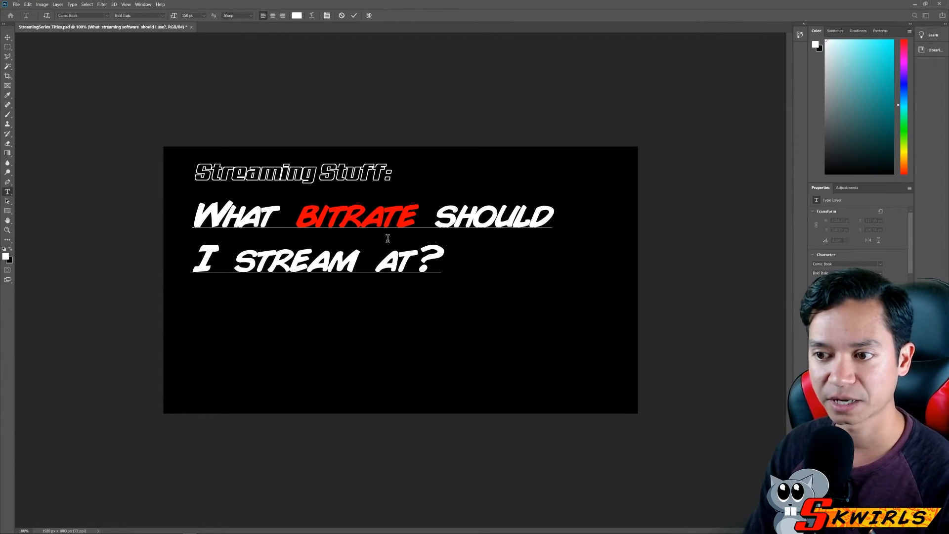
click(233, 263)
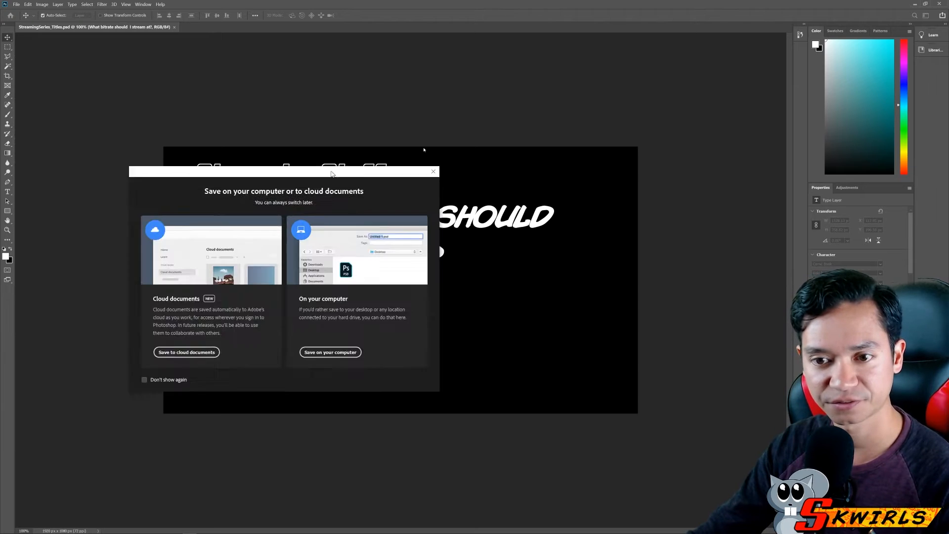
Save the card locally as JPEG StreamingSeries_Titles_bitrate in the StreamingSeries folder
click(330, 352)
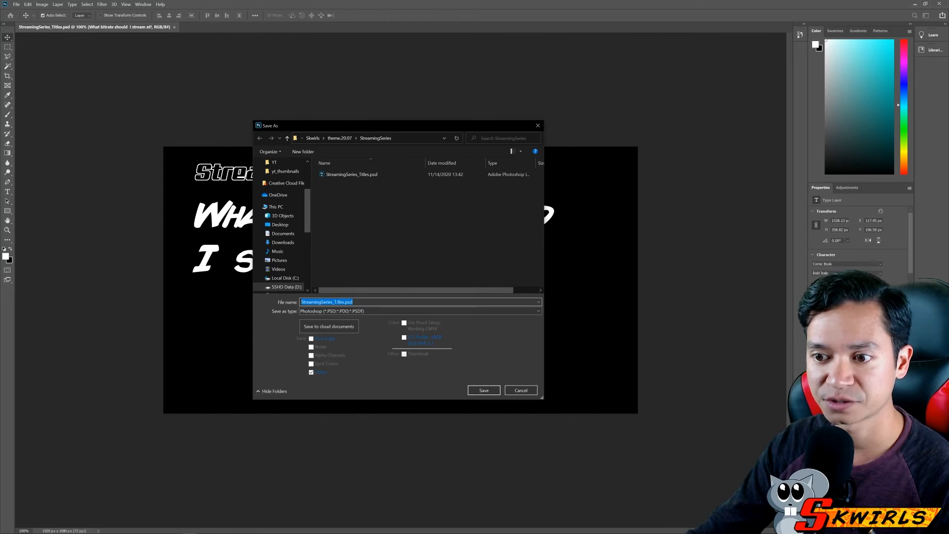
click(419, 311)
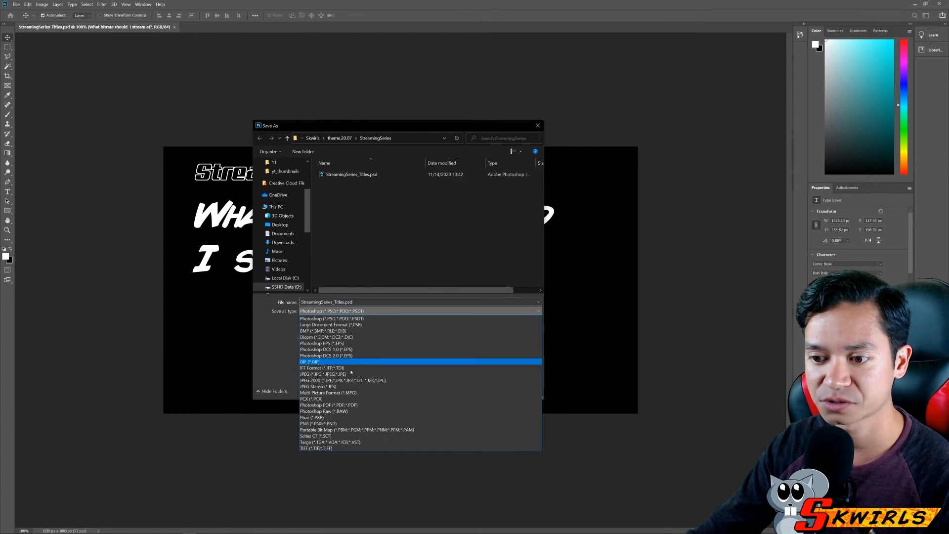
click(315, 368)
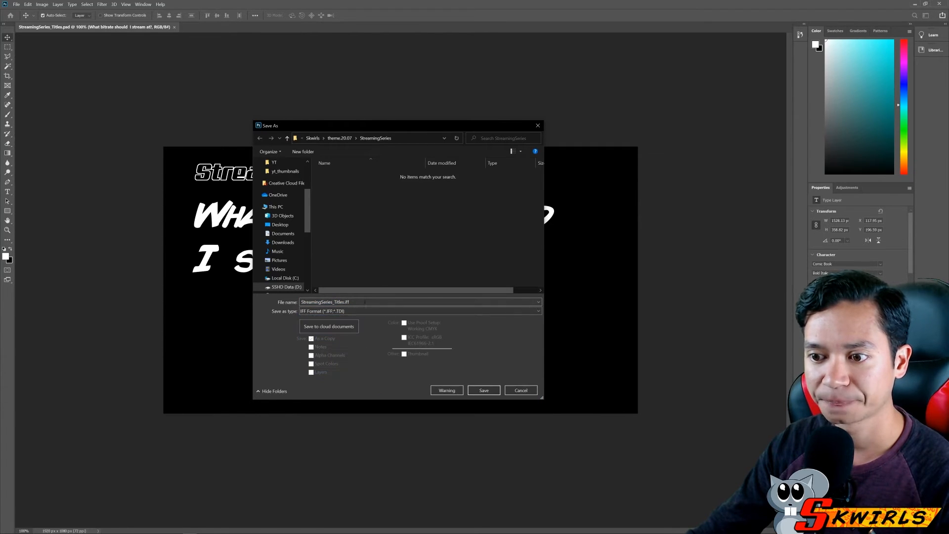
click(420, 311)
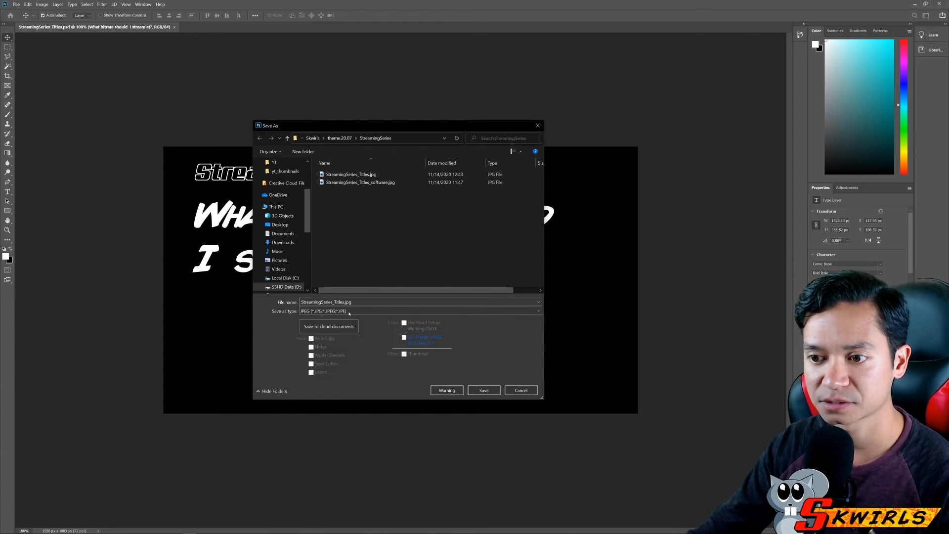
click(351, 174)
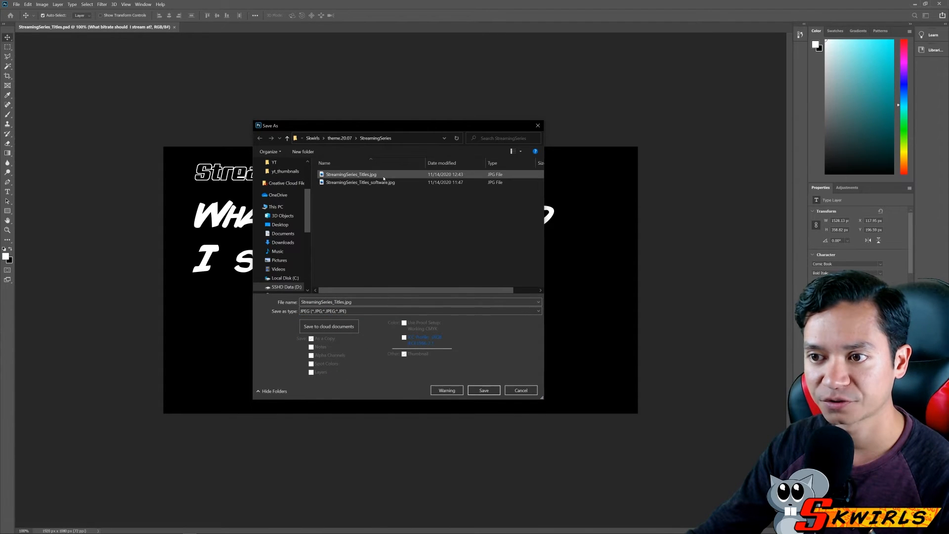
click(360, 182)
text(_bitrate)
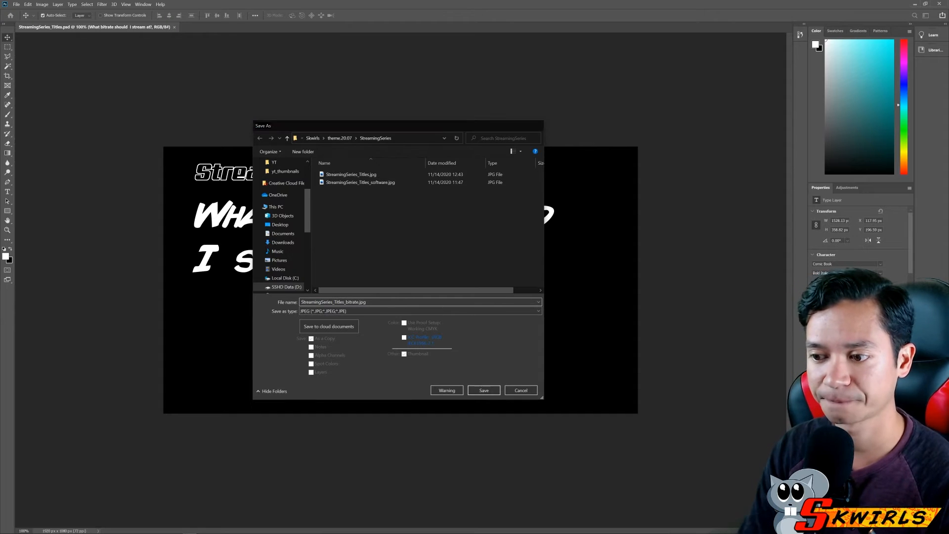
click(485, 390)
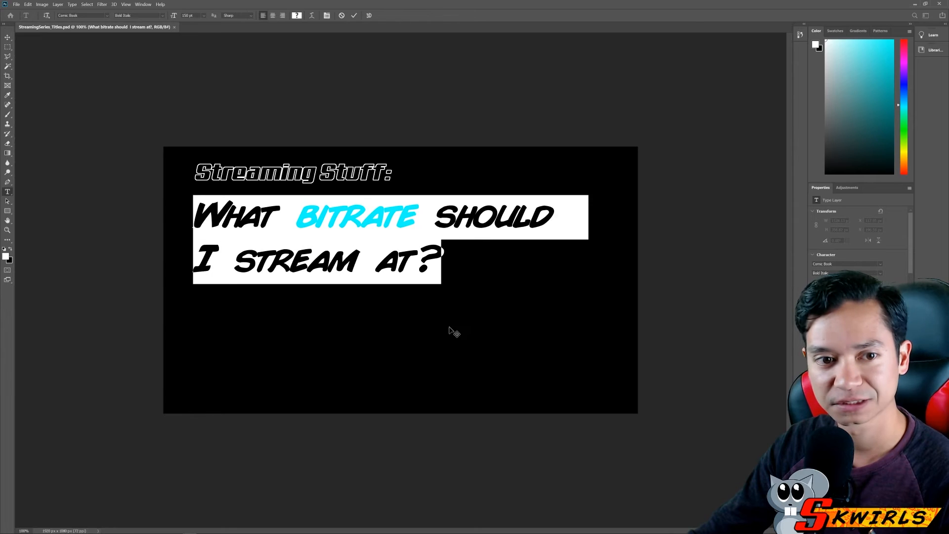
mouse_move(442, 342)
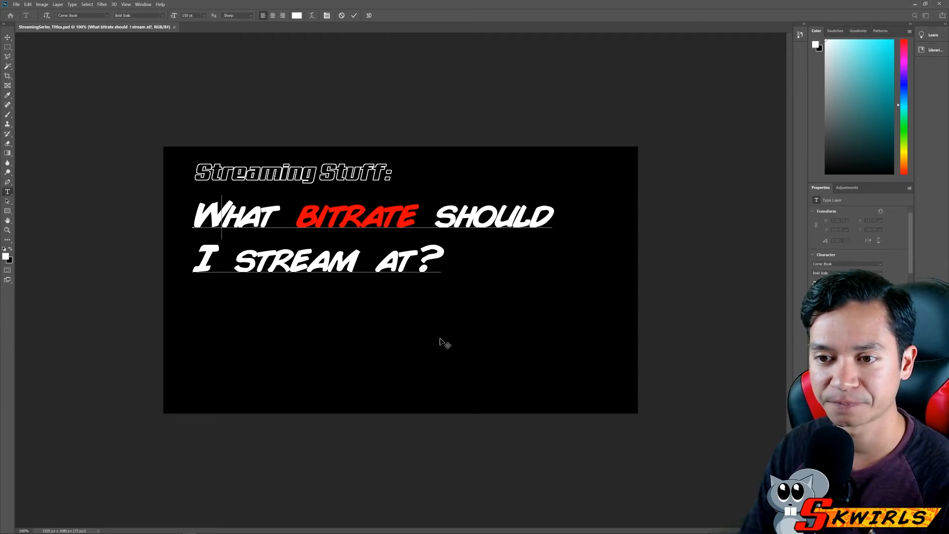
Retype the headline as 'Basic GROWTH TIPS FOR NEW STREAMERS?'
text(Basic)
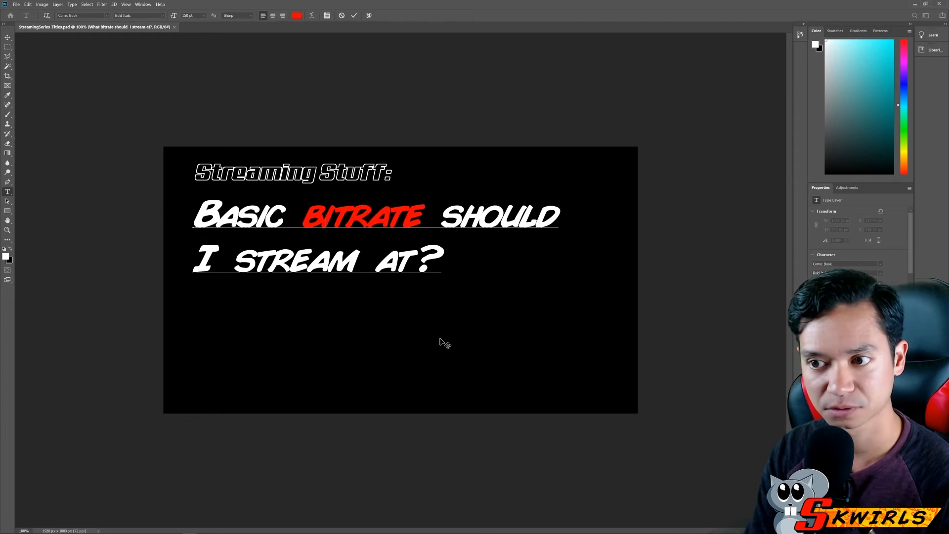
text(GROWTH)
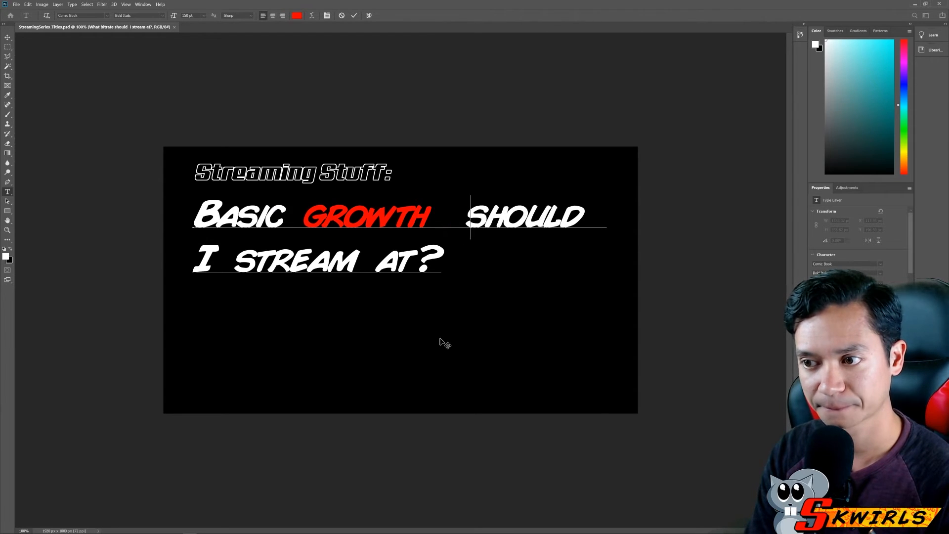
text(TIPS)
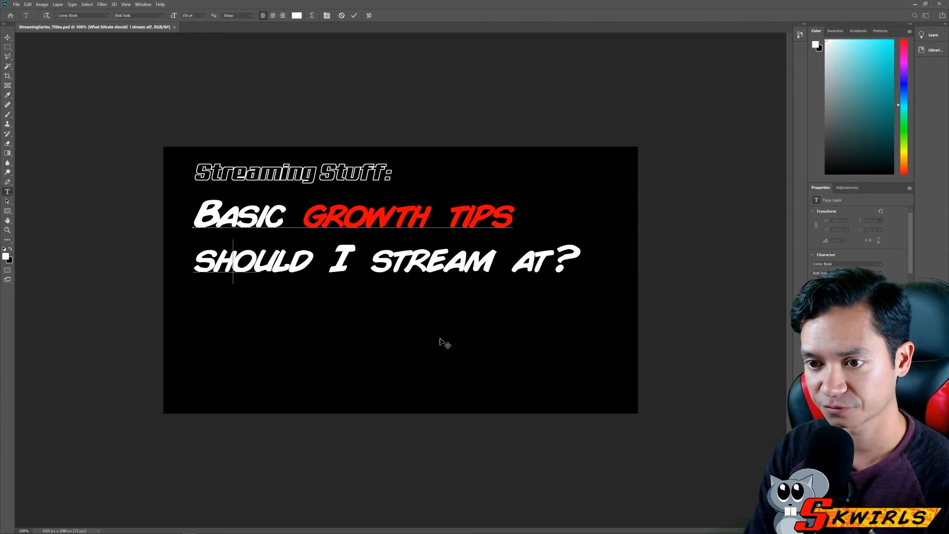
text(FOR NEW STREAMERS?)
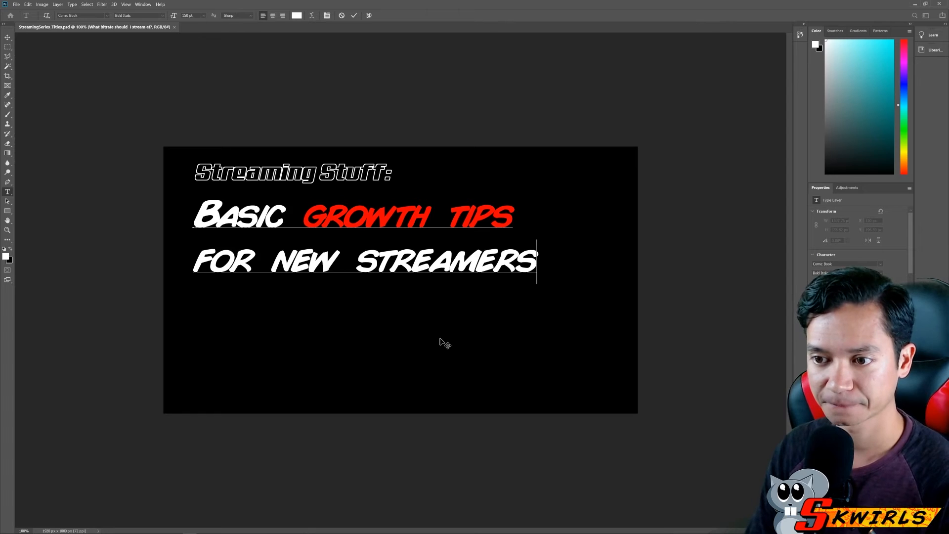
mouse_move(458, 333)
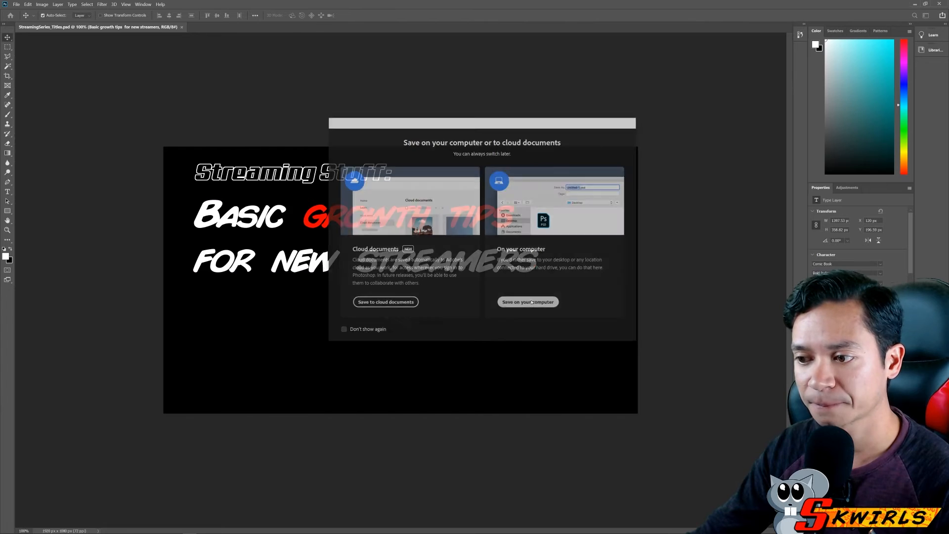
Save the growth-tips card locally as a JPEG, adapting an existing file name
click(528, 301)
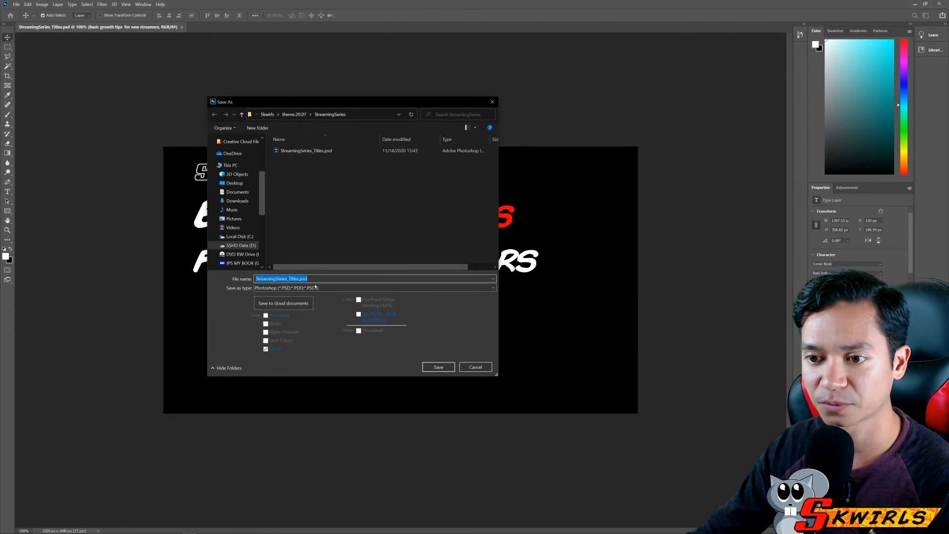
click(375, 288)
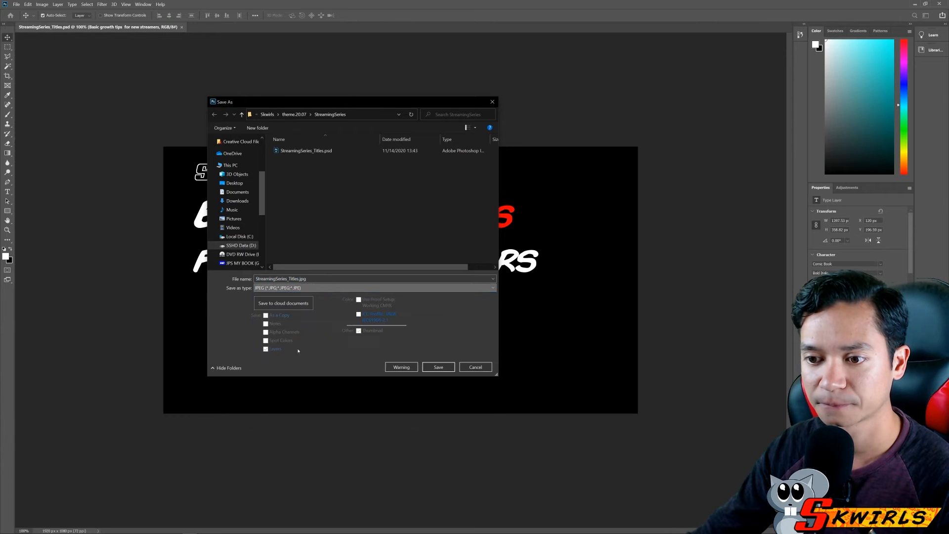
click(314, 166)
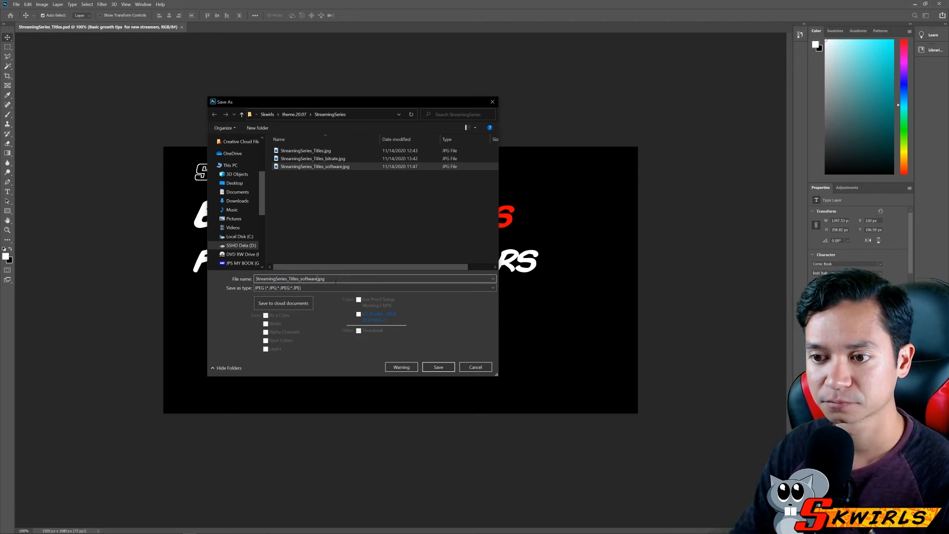
double_click(309, 278)
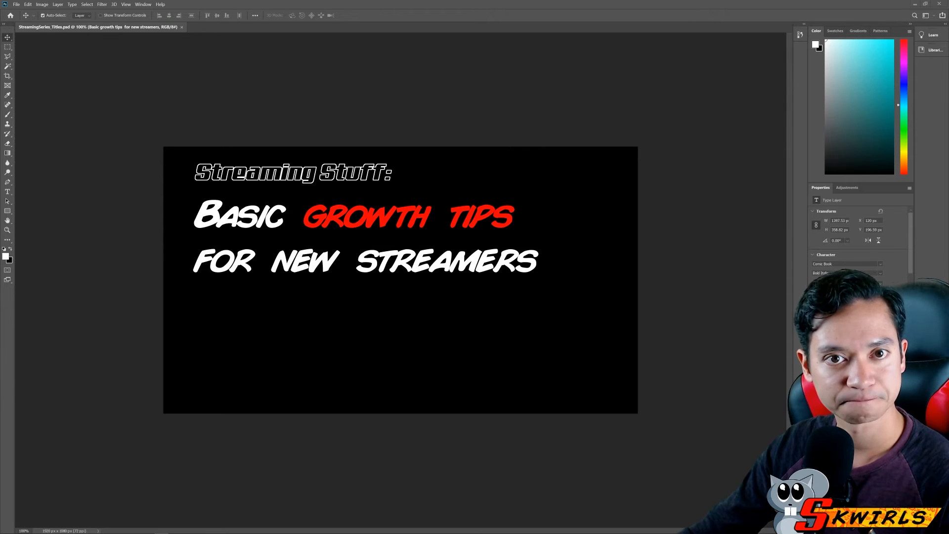
mouse_move(32, 272)
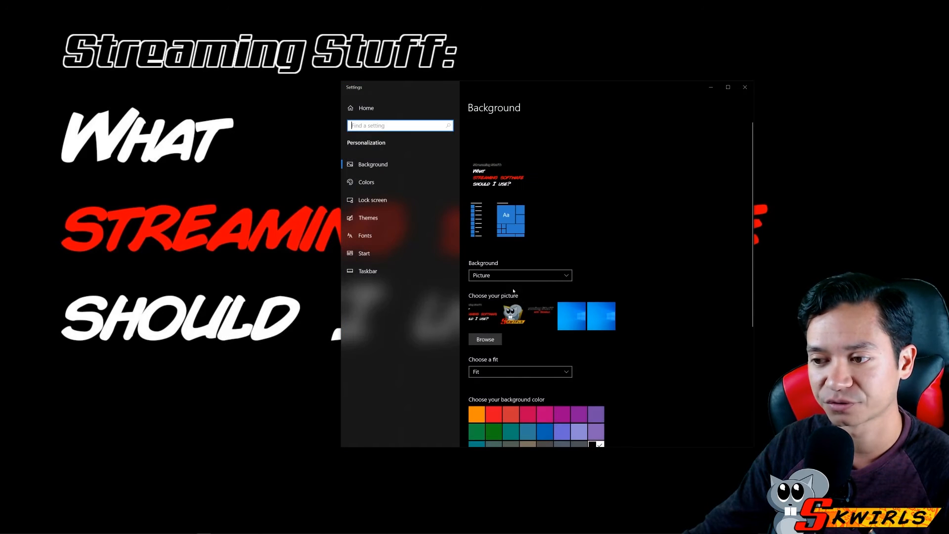
Select a streaming title card as the Windows desktop background picture
click(542, 316)
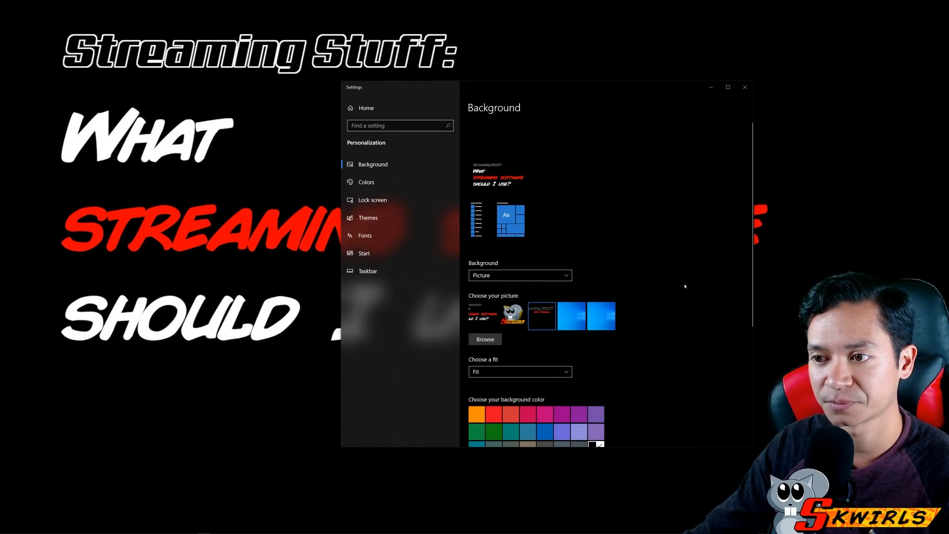